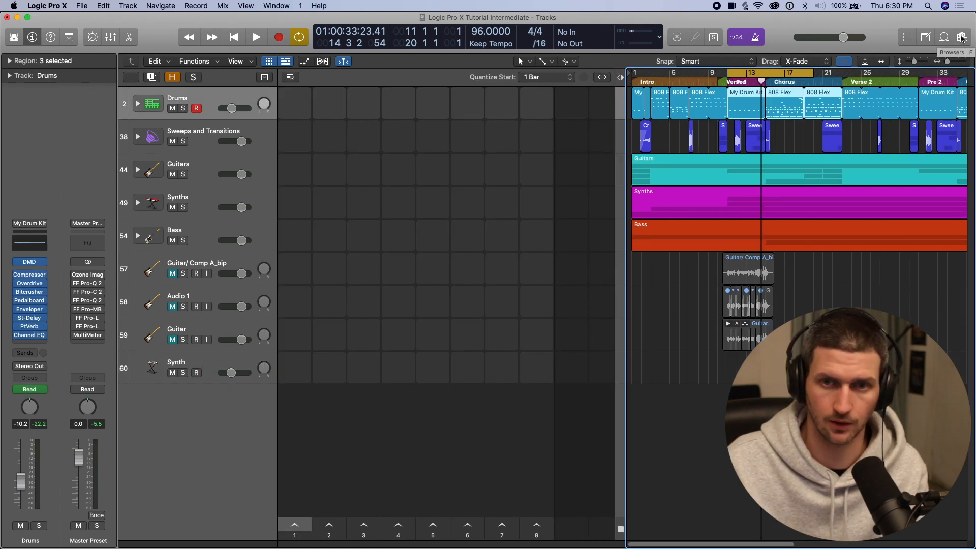
# Open the Loop Browser and filter loops to the Indie genre and Part descriptor.
pyautogui.click(962, 37)
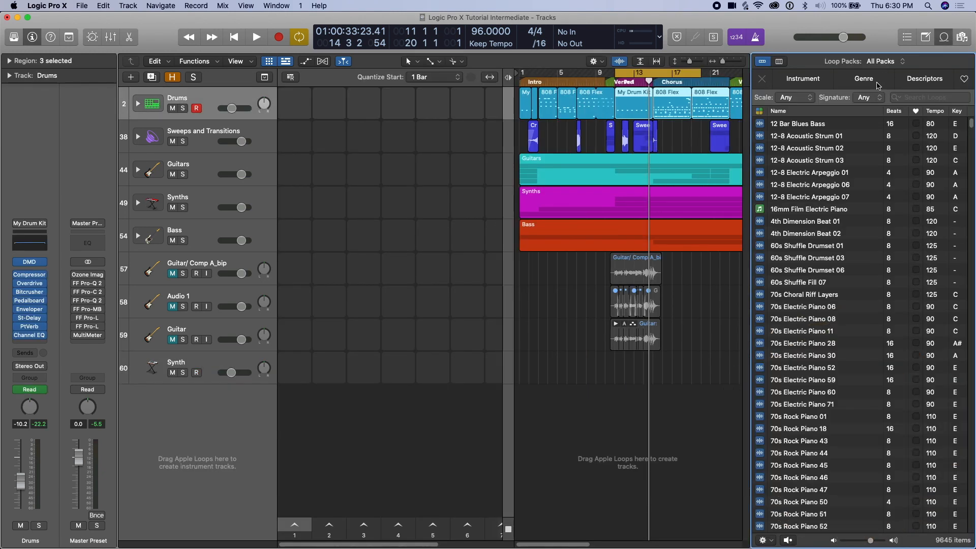
pyautogui.click(863, 78)
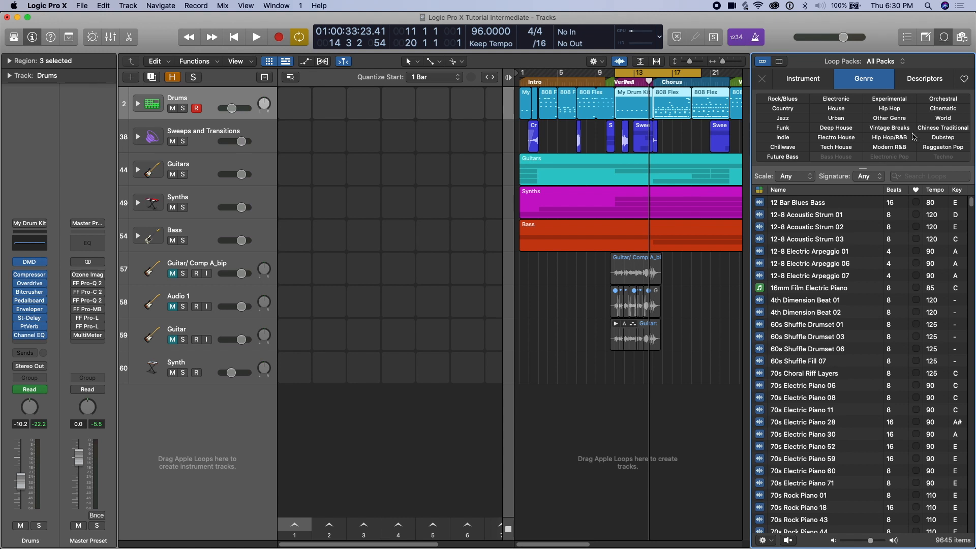
pyautogui.click(803, 79)
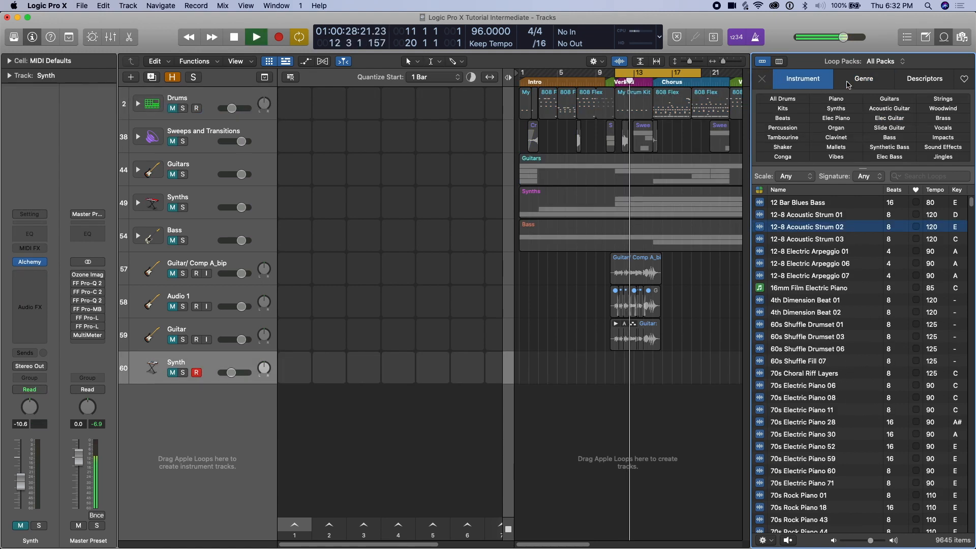
pyautogui.click(863, 78)
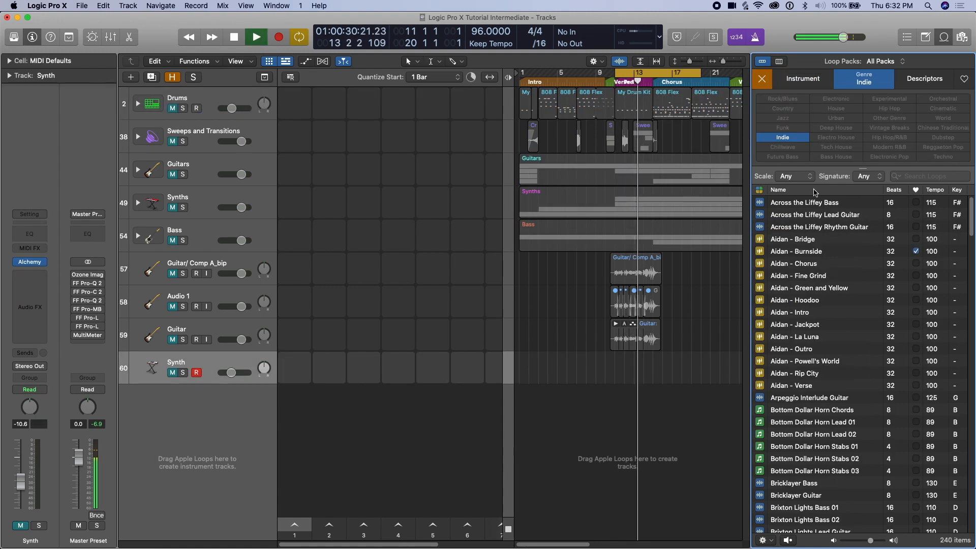
pyautogui.click(925, 78)
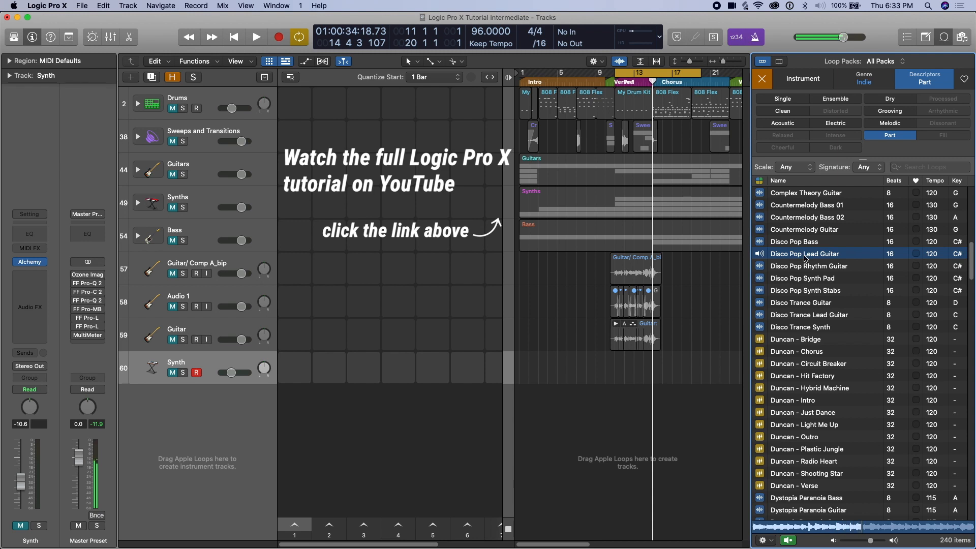
pyautogui.moveTo(804, 261)
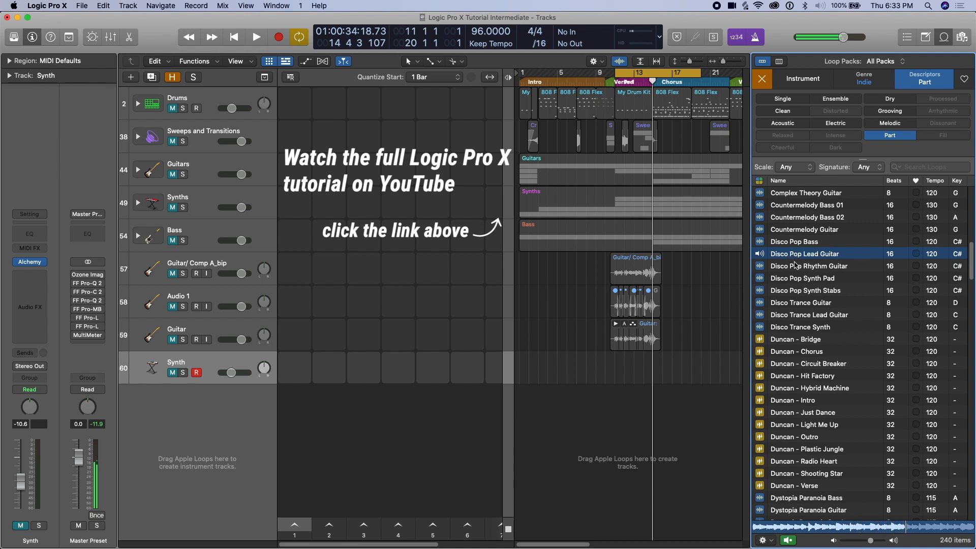
# Audition the Disco Pop Rhythm Guitar loop alongside the project, then stop playback.
pyautogui.click(810, 265)
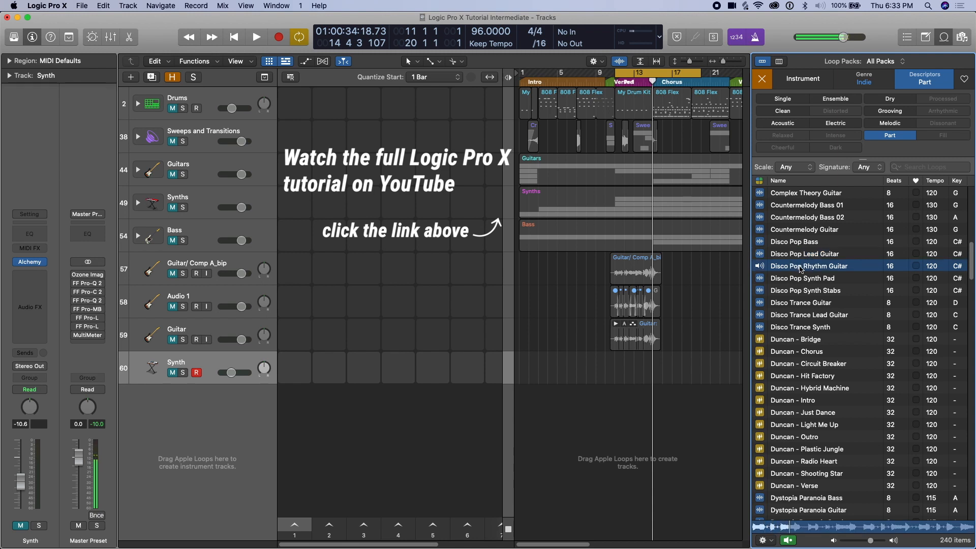
pyautogui.click(256, 37)
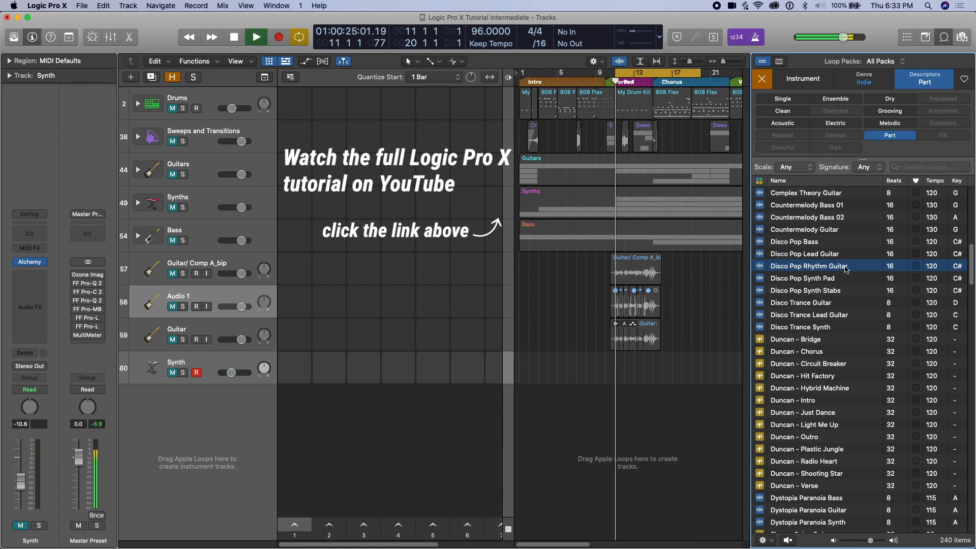
pyautogui.click(256, 37)
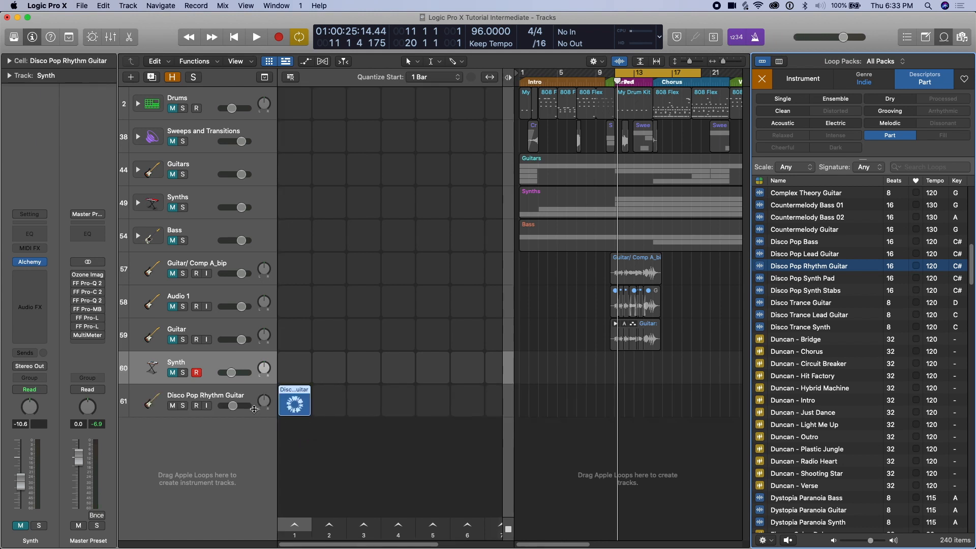
# Drag more Disco Pop loops and Inertia Disco Bass 01 into grid cells.
pyautogui.click(206, 399)
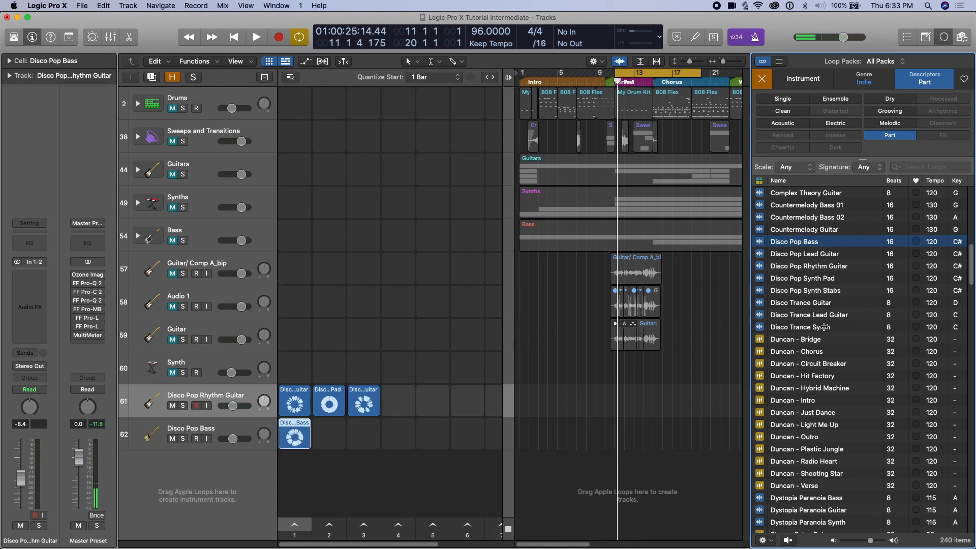
pyautogui.moveTo(605, 392)
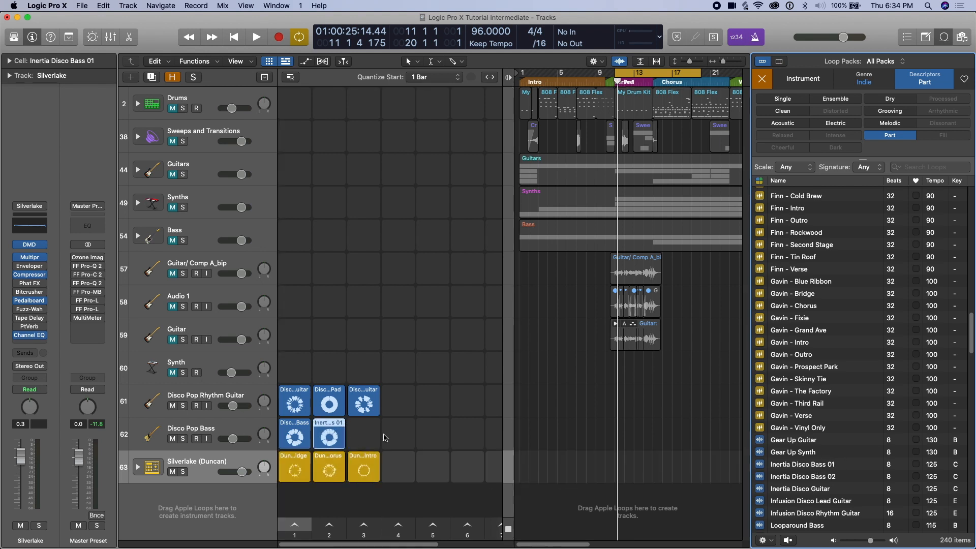
pyautogui.moveTo(399, 415)
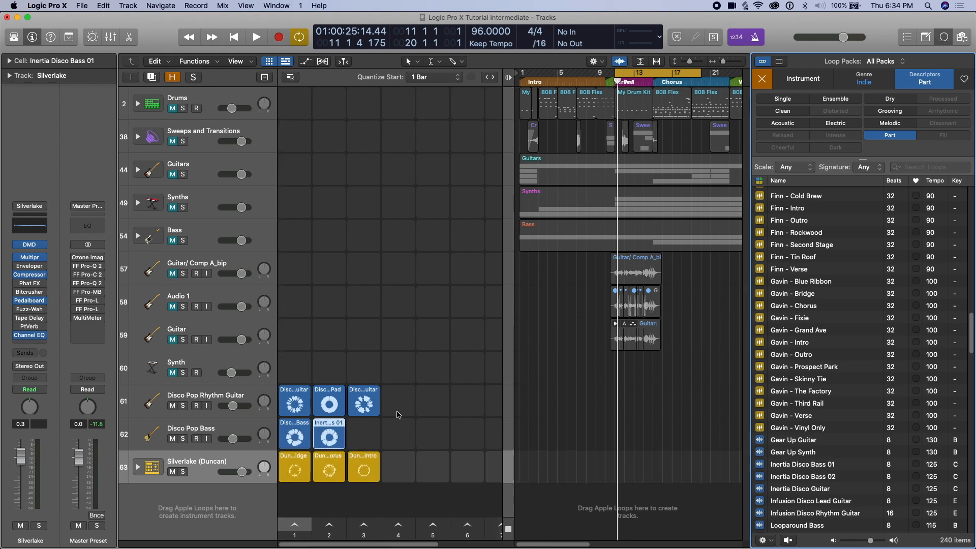
pyautogui.moveTo(424, 380)
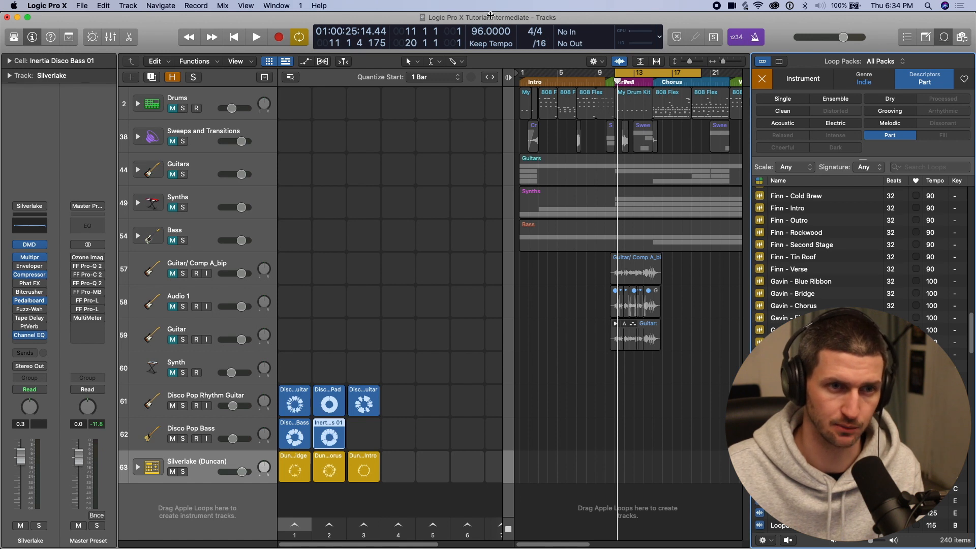
pyautogui.moveTo(294, 403)
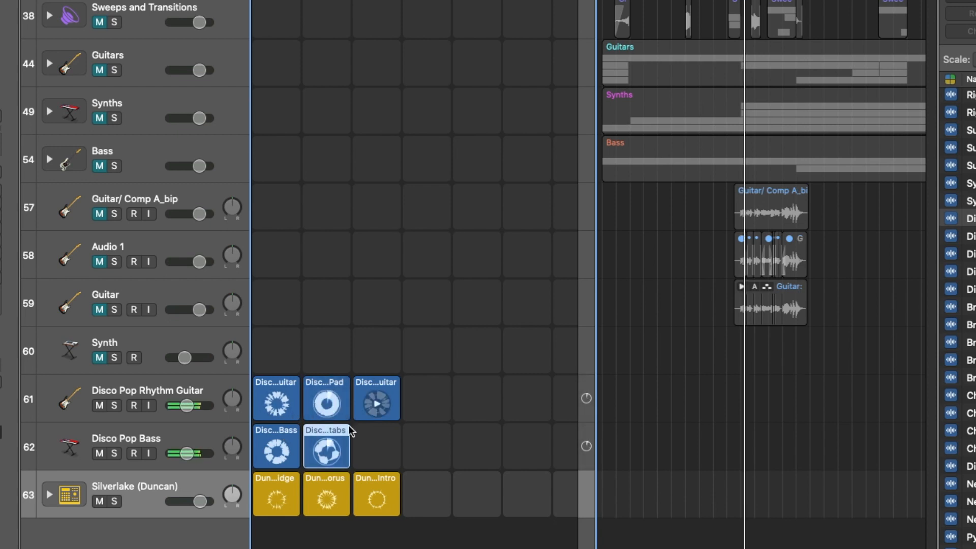
# Launch the third rhythm guitar cell and the synth stabs cell, then stop track 62.
pyautogui.click(326, 403)
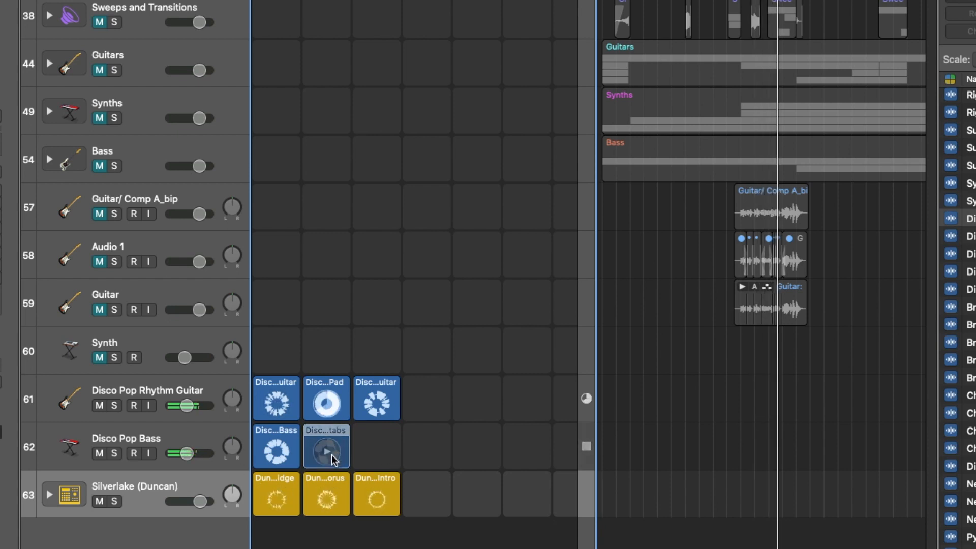
pyautogui.click(326, 448)
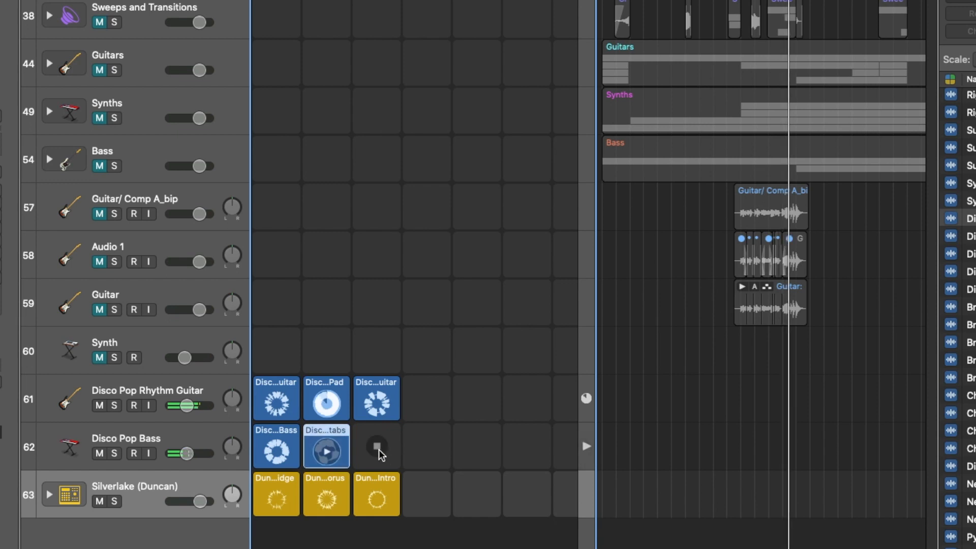
pyautogui.click(326, 447)
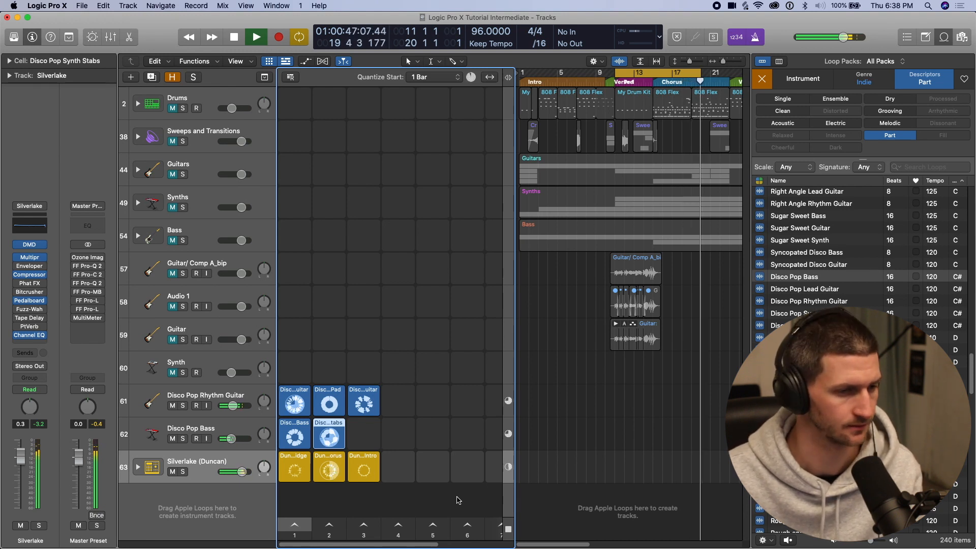
# Queue the Duncan chorus cell, stop playback, and widen the Tracks area.
pyautogui.click(622, 82)
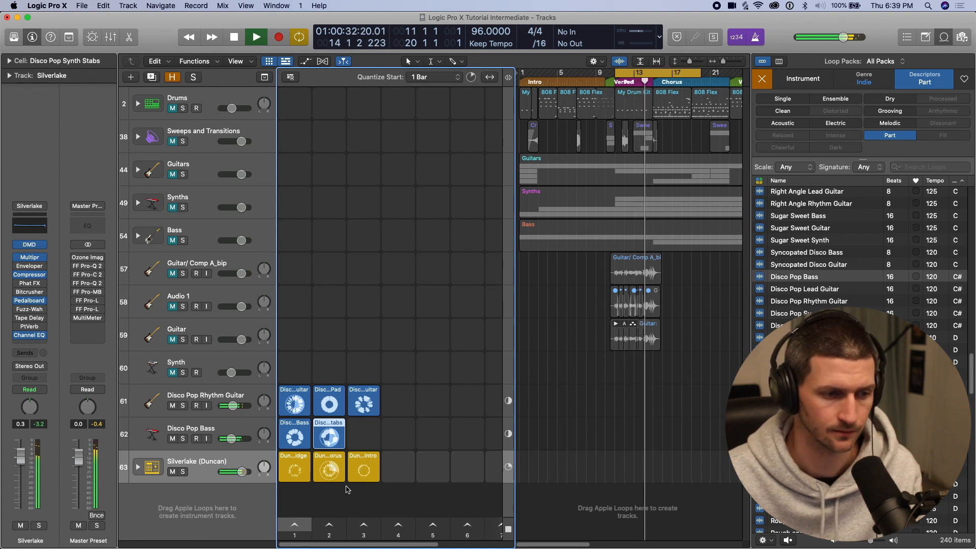
pyautogui.click(255, 36)
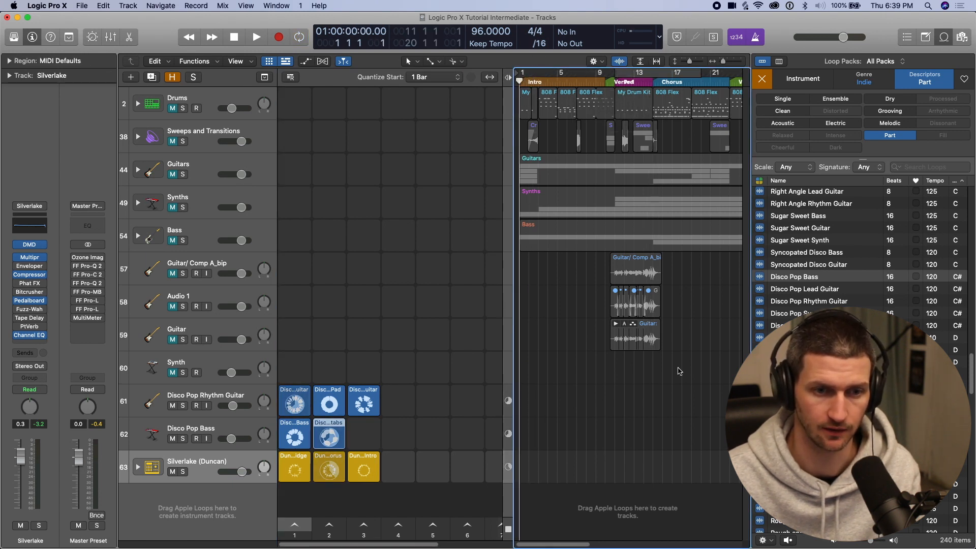
pyautogui.click(762, 78)
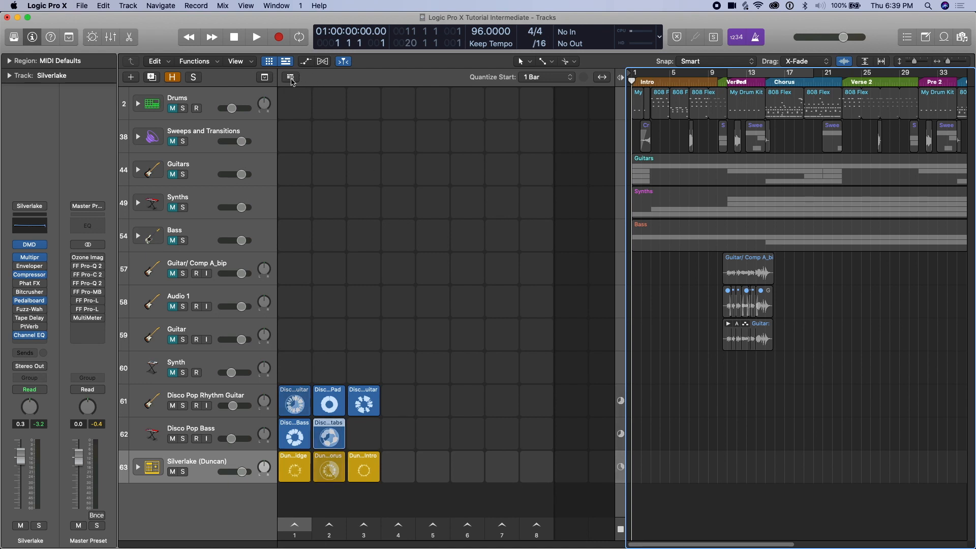
pyautogui.moveTo(290, 77)
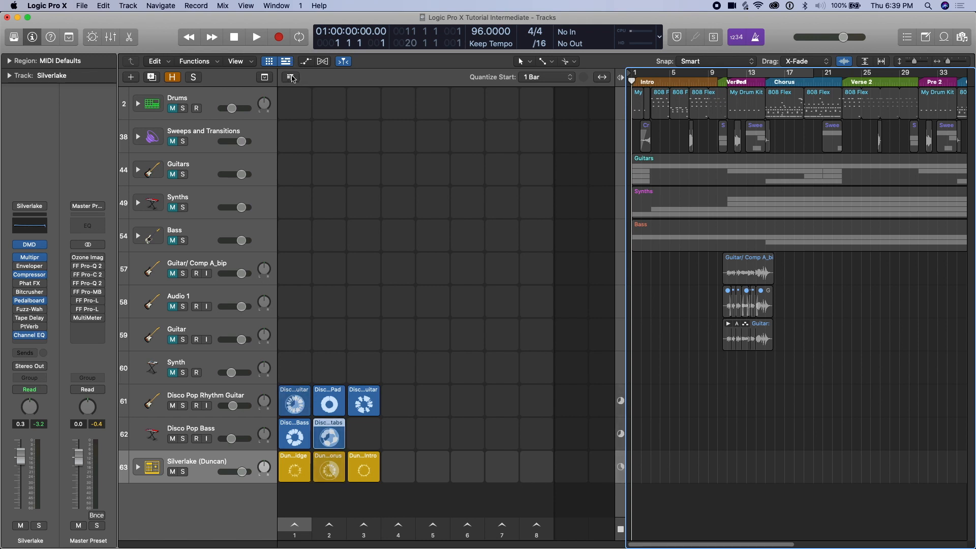
# Turn on Enable Performance Recording above the Live Loops grid so it shows red.
pyautogui.click(291, 77)
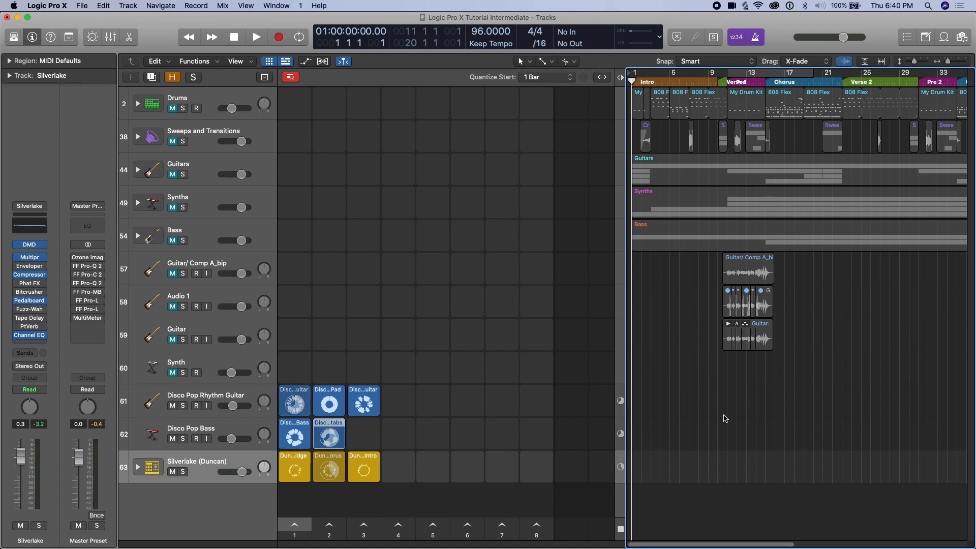
pyautogui.moveTo(809, 529)
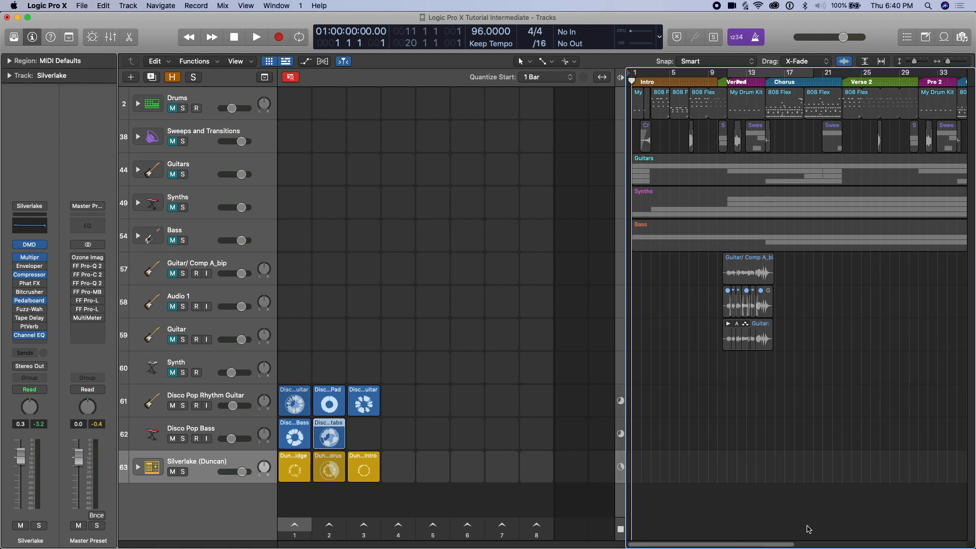
# Start recording and switch the drummer to its Intro pattern.
pyautogui.click(255, 36)
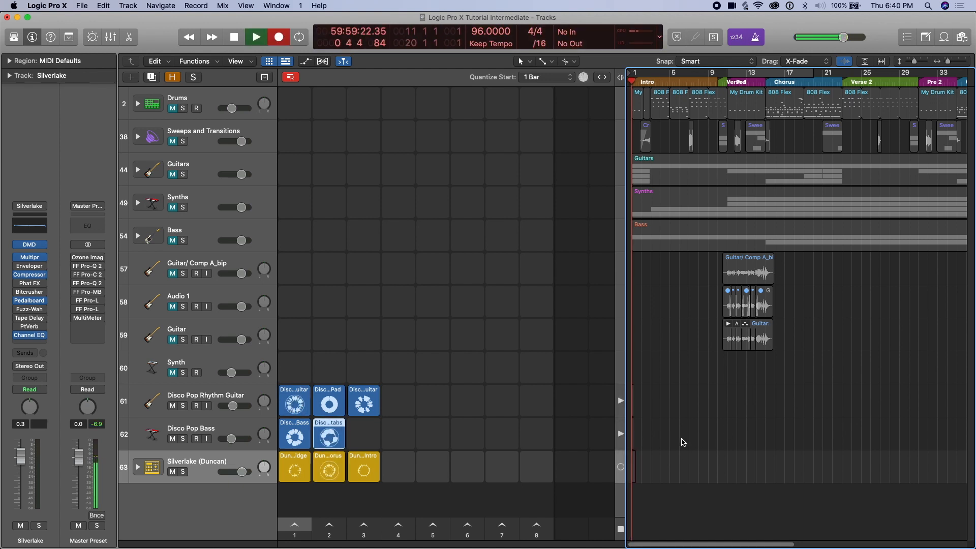
pyautogui.click(255, 36)
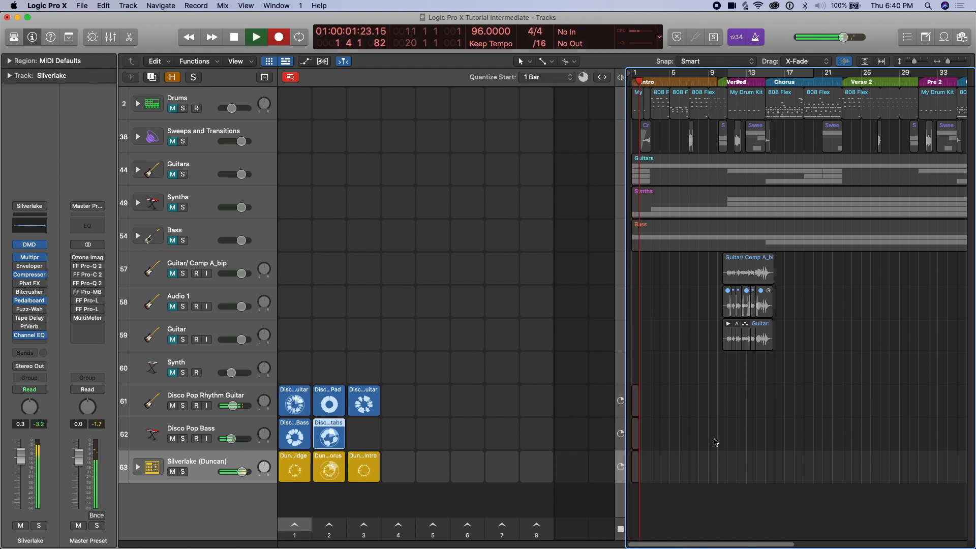
pyautogui.click(255, 37)
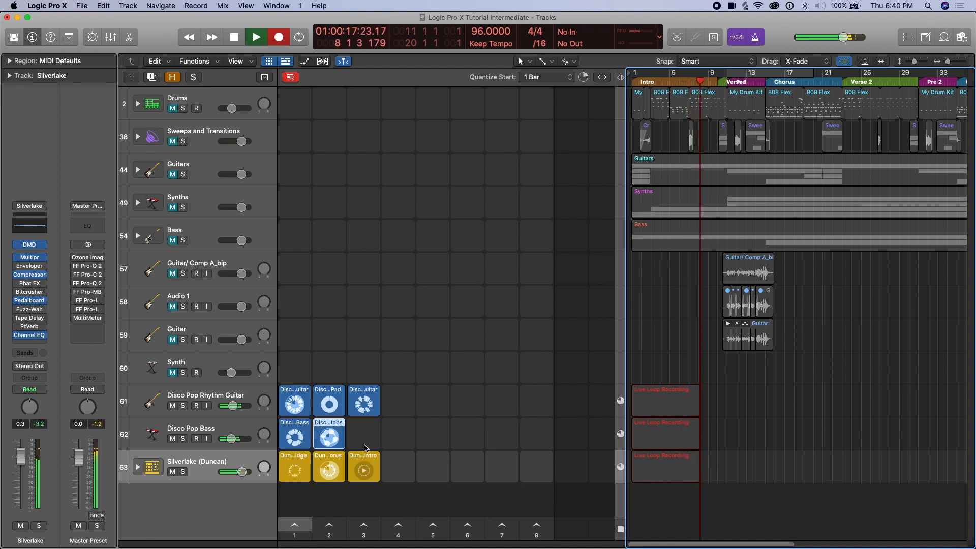
pyautogui.click(363, 468)
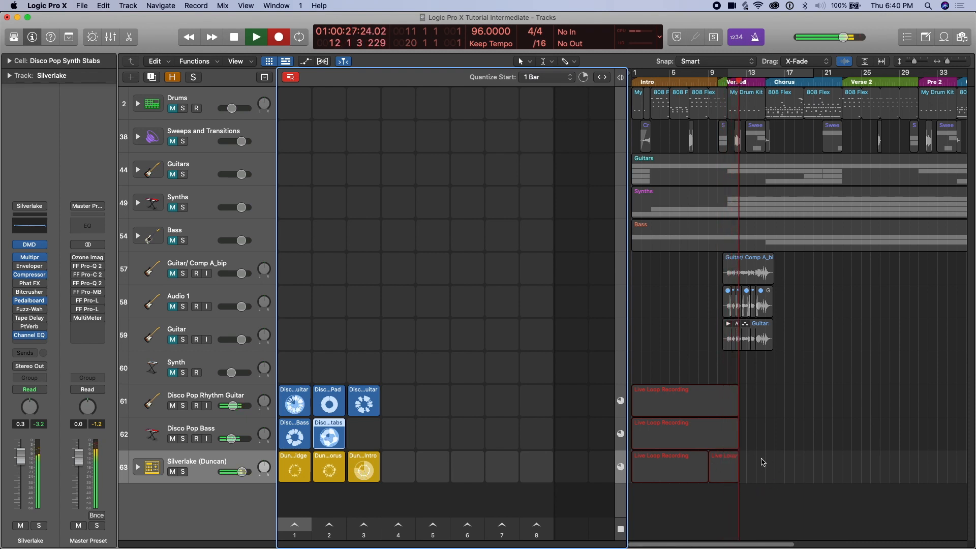
pyautogui.click(328, 469)
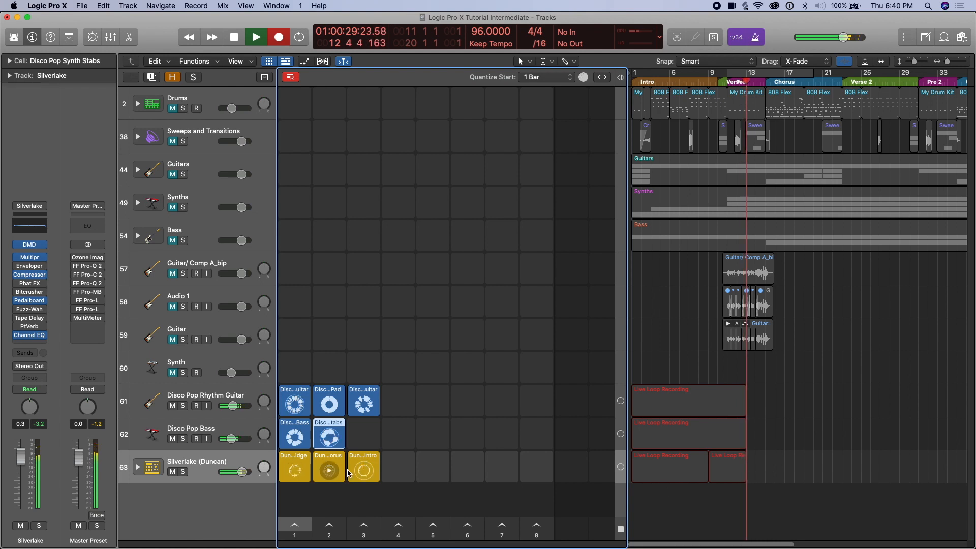
pyautogui.click(363, 469)
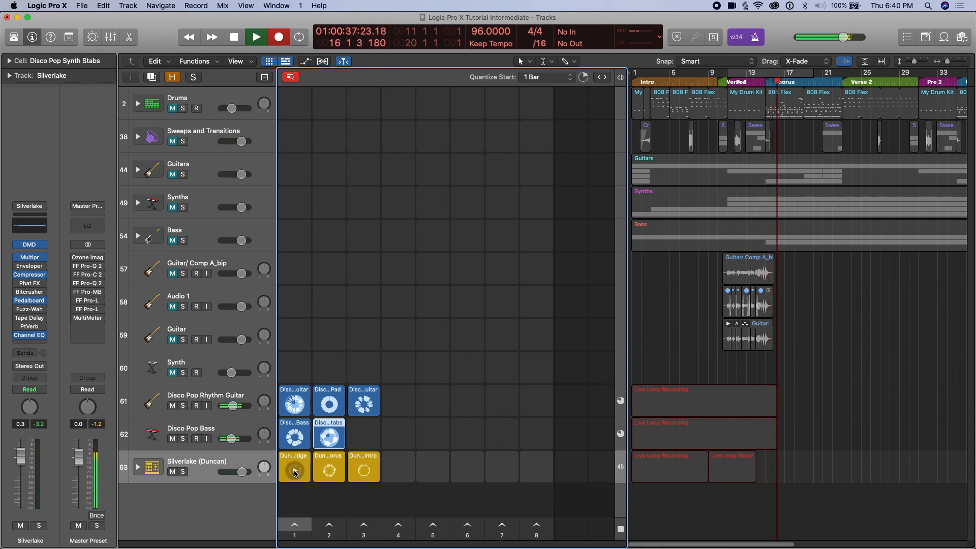
# Play and stop the drummer's Bridge pattern, bring the drummer back, then stop recording.
pyautogui.click(293, 468)
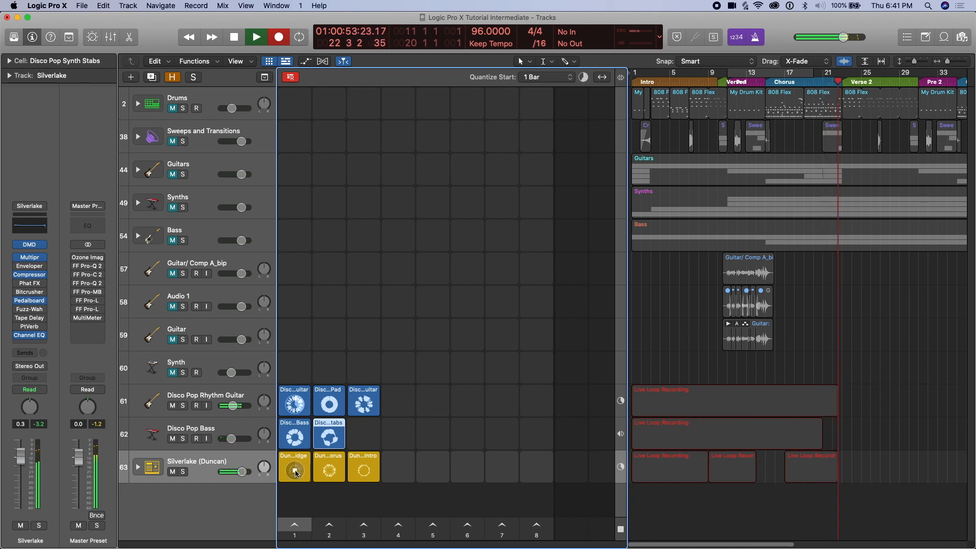
pyautogui.click(294, 468)
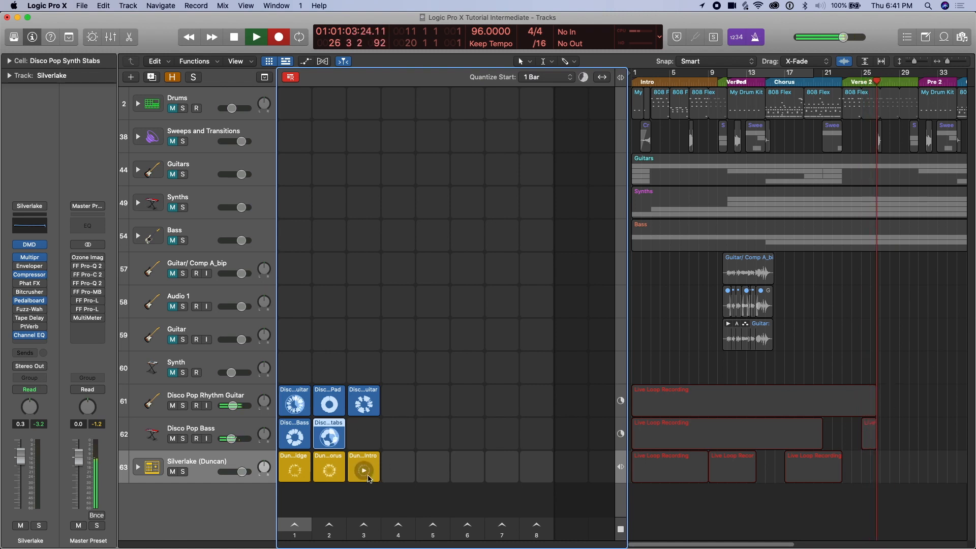
pyautogui.click(364, 469)
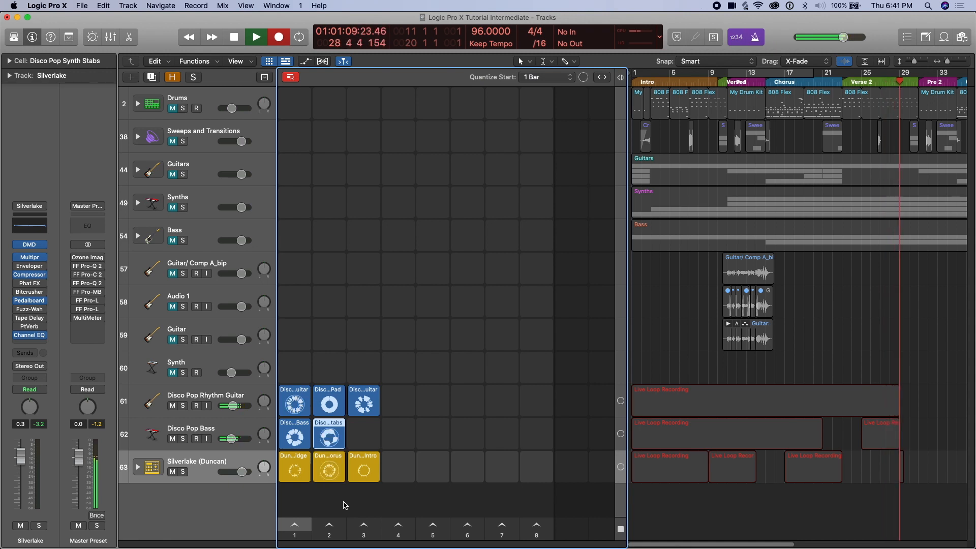
pyautogui.click(255, 37)
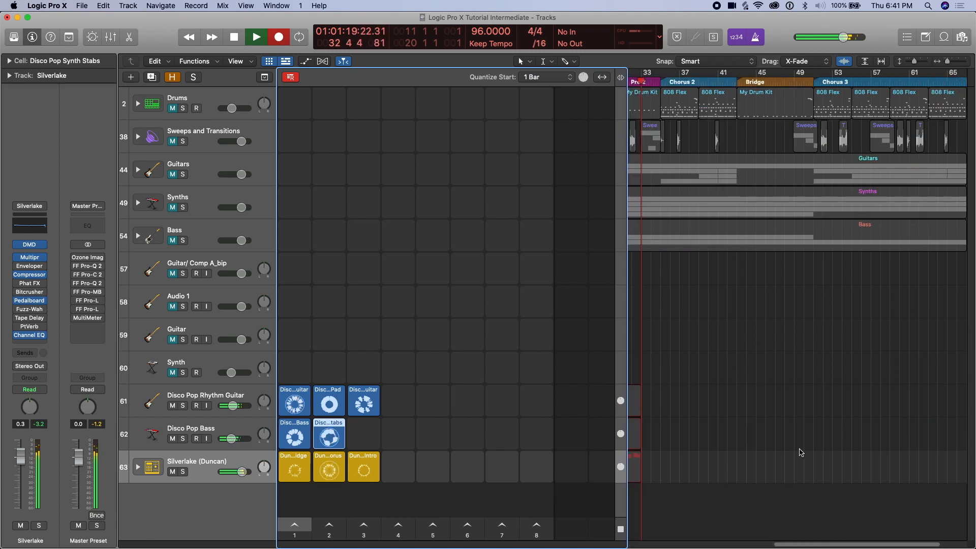
pyautogui.click(234, 37)
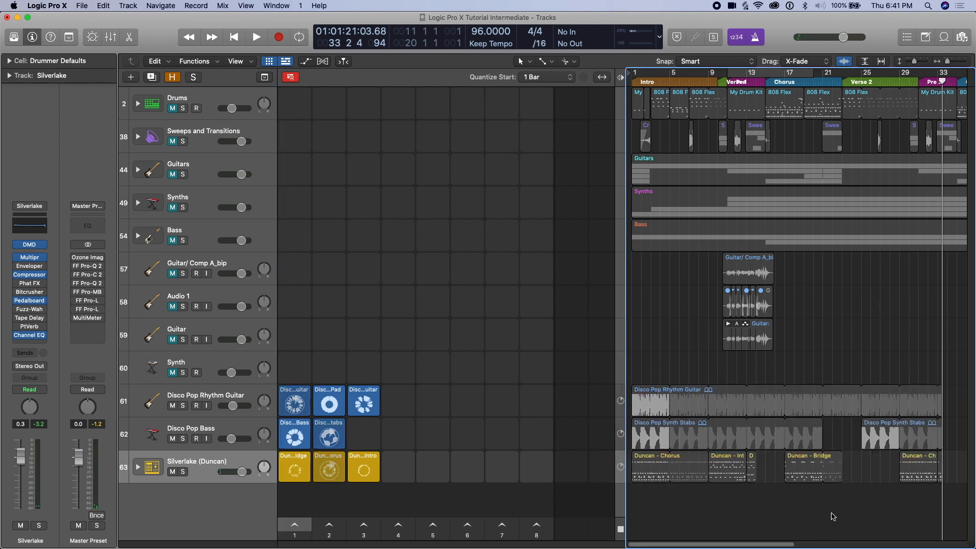
# Move the song position back to the start of the project.
pyautogui.click(937, 80)
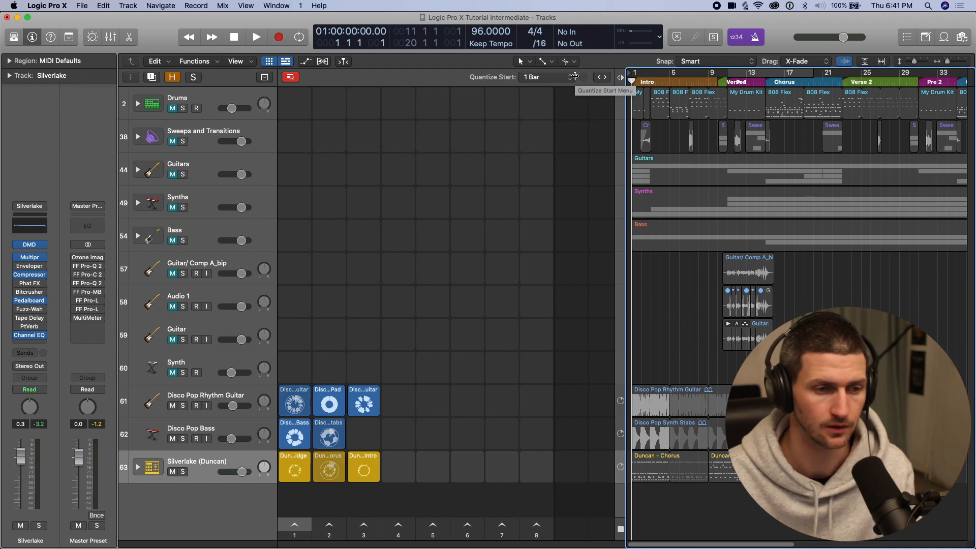
pyautogui.moveTo(287, 494)
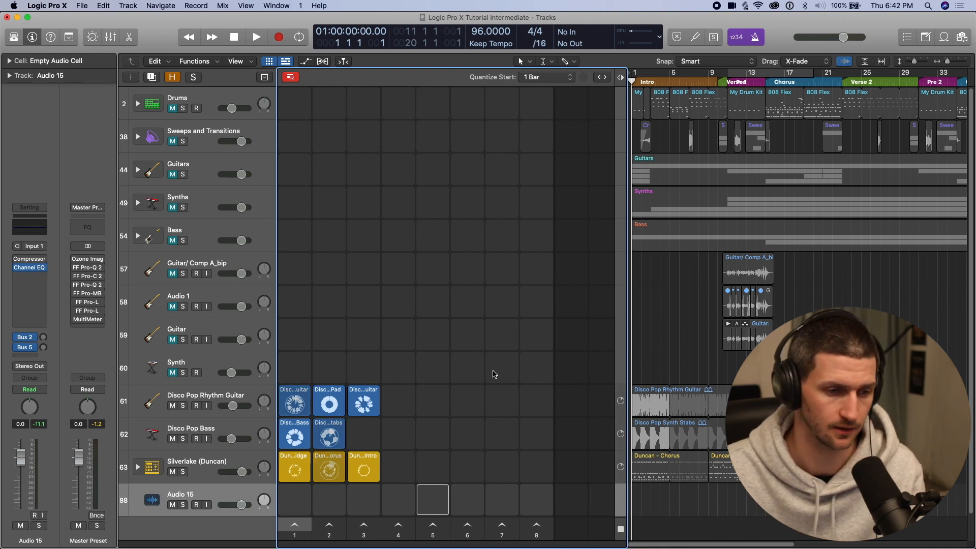
pyautogui.click(196, 465)
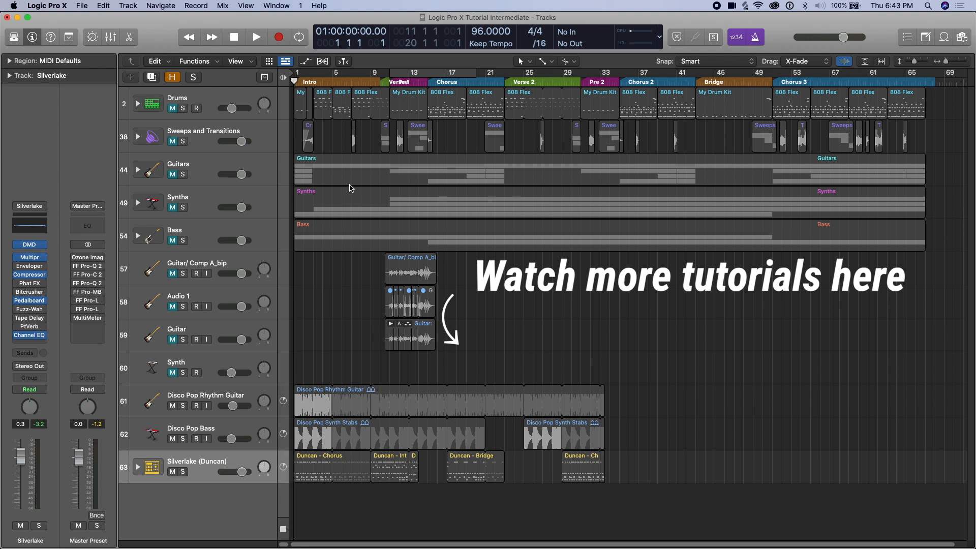
pyautogui.moveTo(329, 130)
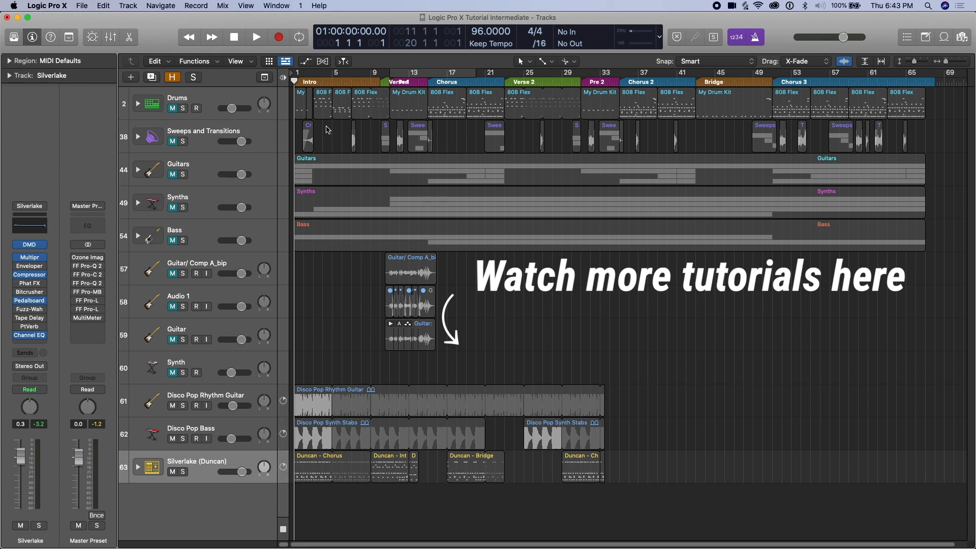
pyautogui.moveTo(366, 214)
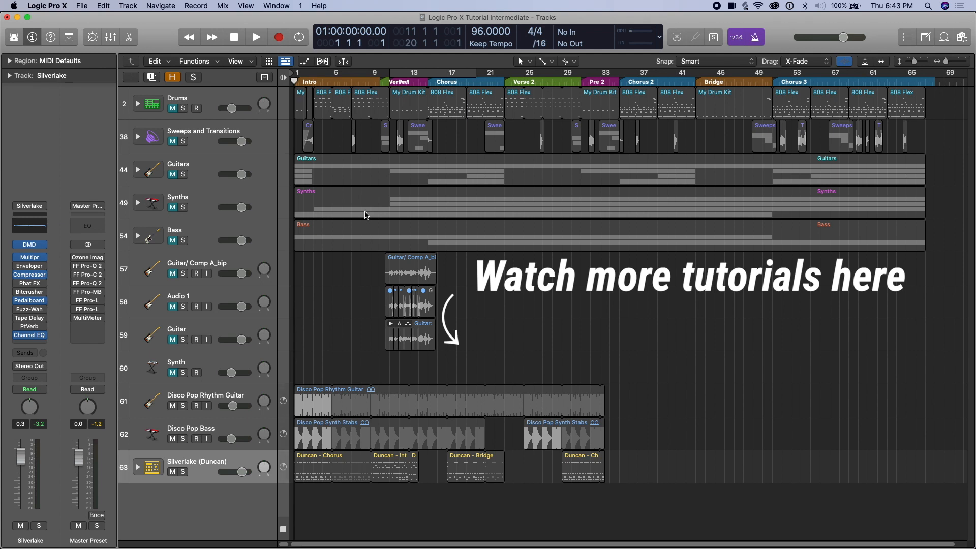
pyautogui.moveTo(313, 167)
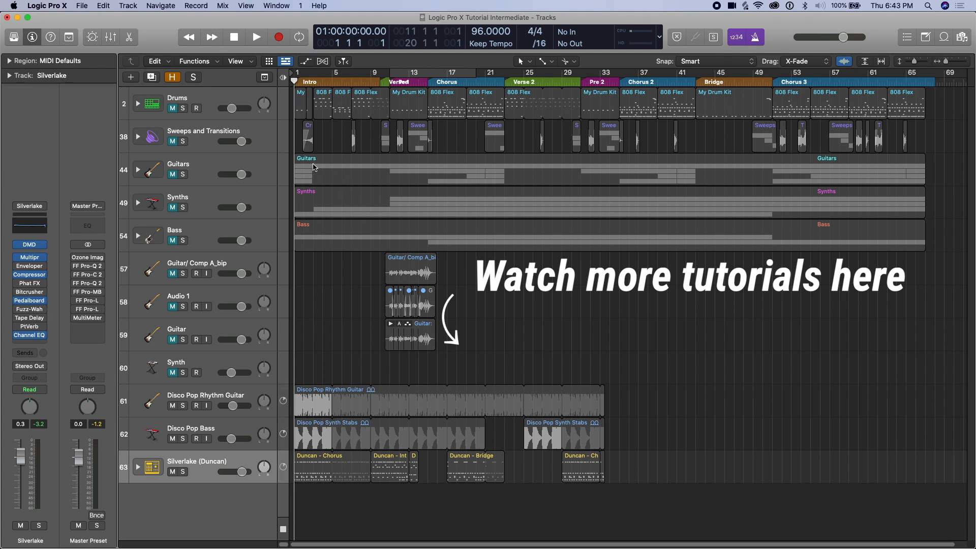